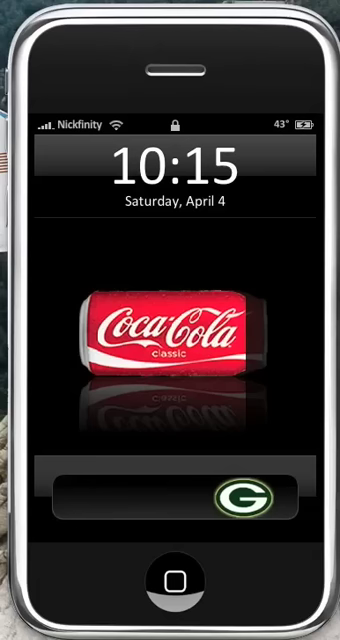
Drag the Packers-logo slider across the unlock bar to open the themed home screen.
left_click_drag(238, 497, 80, 497)
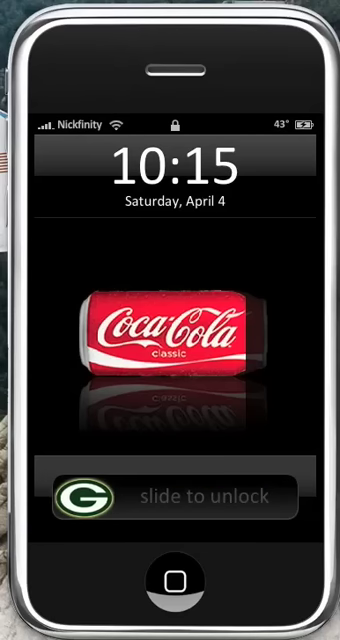
left_click_drag(75, 497, 265, 497)
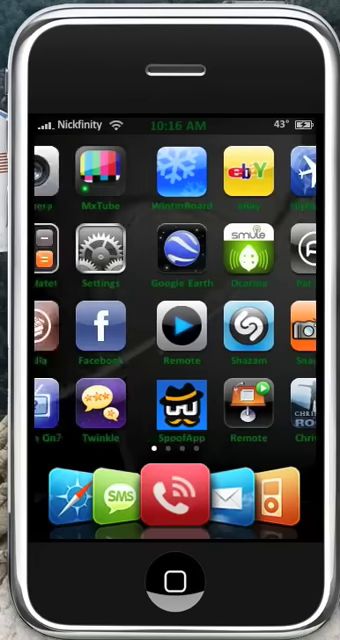
Browse the Calendar, Cydia, X-Plane and ScreenSplitr pages, returning to page one.
scroll("left", 3)
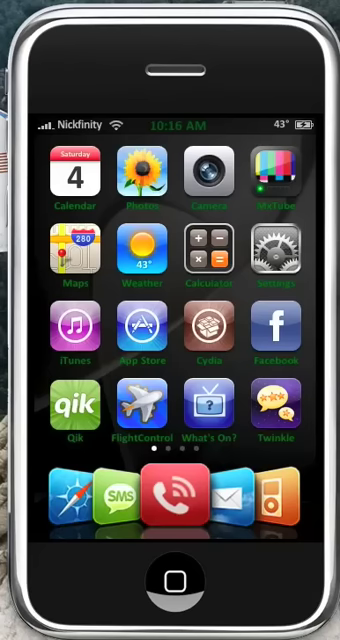
scroll("left", 3)
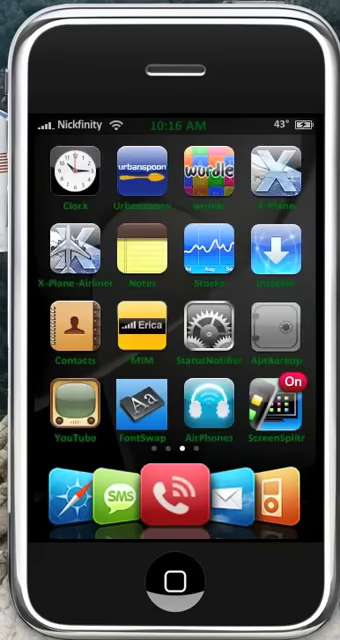
scroll("left", 3)
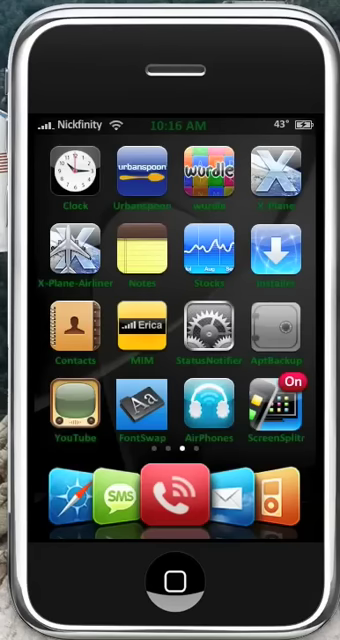
scroll("left", 3)
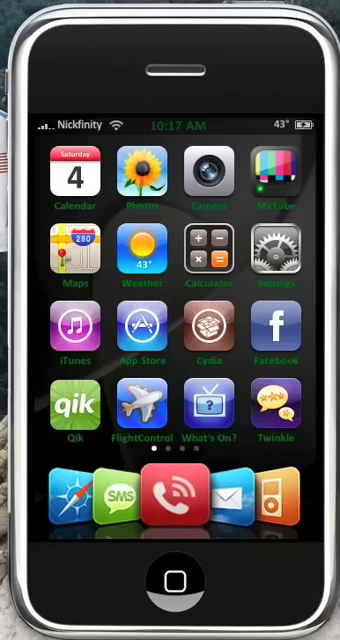
left_click(75, 410)
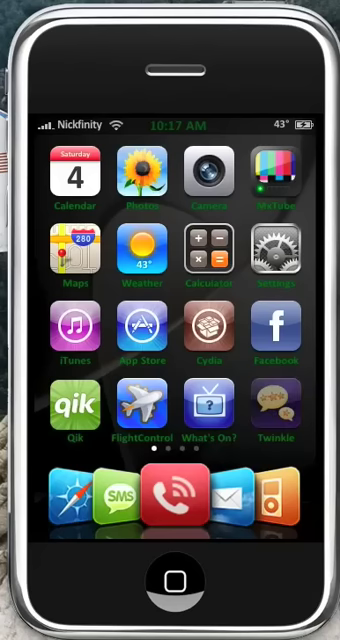
Launch Twinkle and enter the Lockdown passcode on its keypad.
left_click(277, 410)
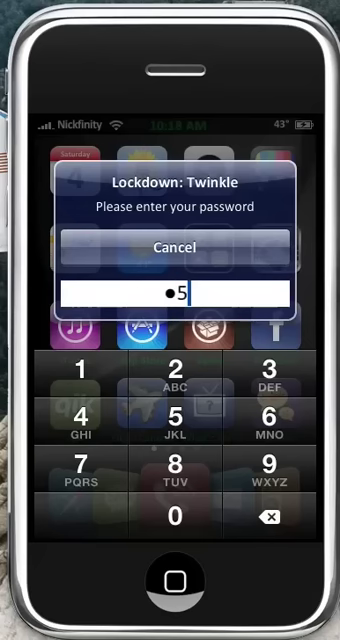
left_click(172, 418)
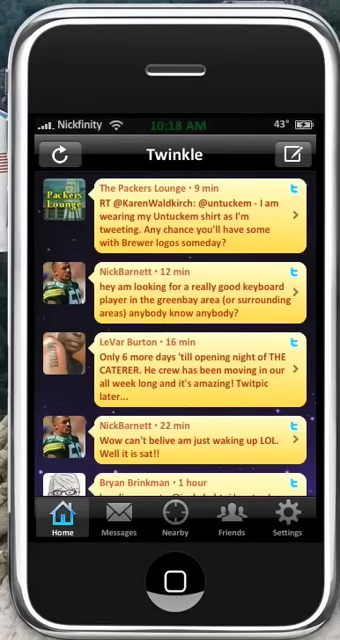
Reload Twinkle's tweet timeline, then exit to the first home screen page.
left_click(59, 154)
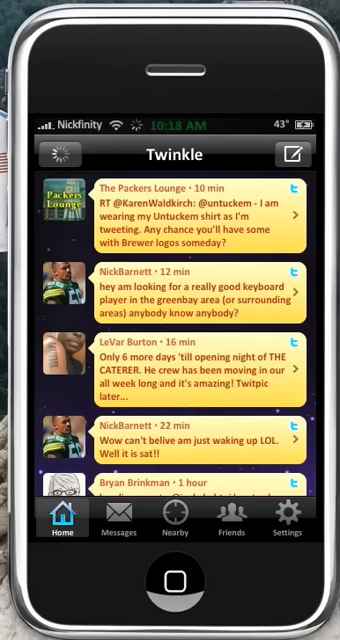
left_click(57, 154)
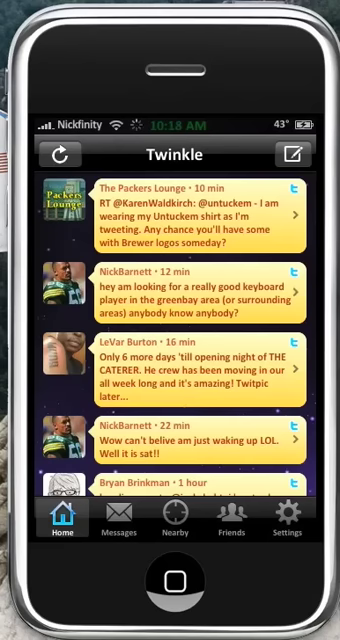
scroll("down", 3)
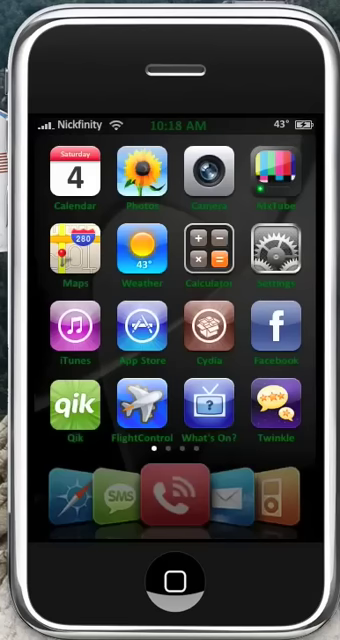
Swipe to the second home page showing WinterBoard, FlightTrack and SpoofApp.
scroll("left", 3)
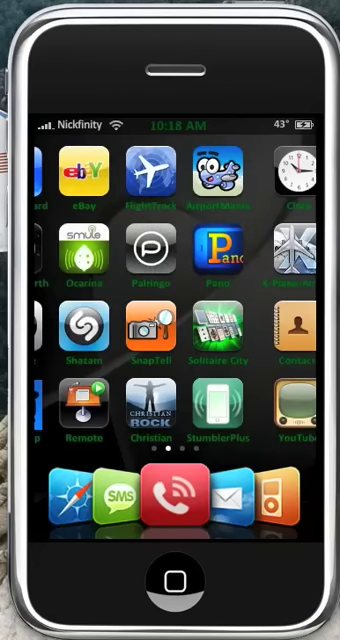
scroll("left", 3)
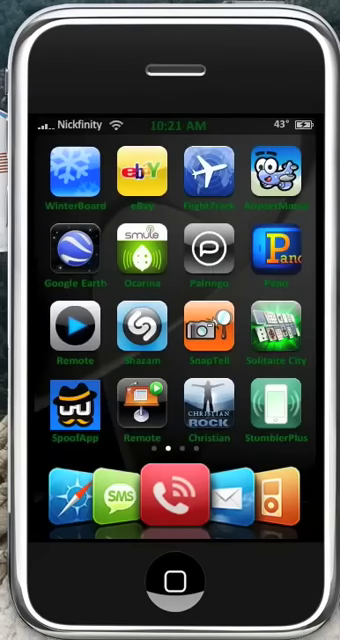
scroll("left", 3)
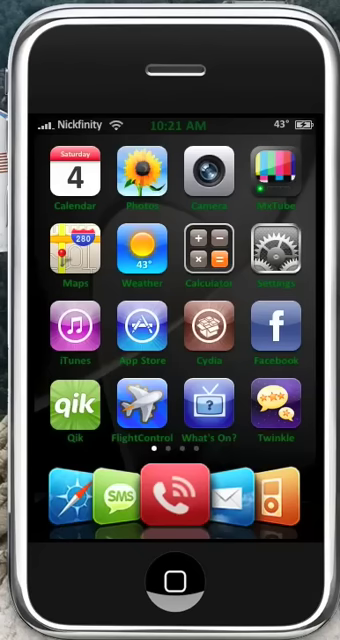
scroll("left", 3)
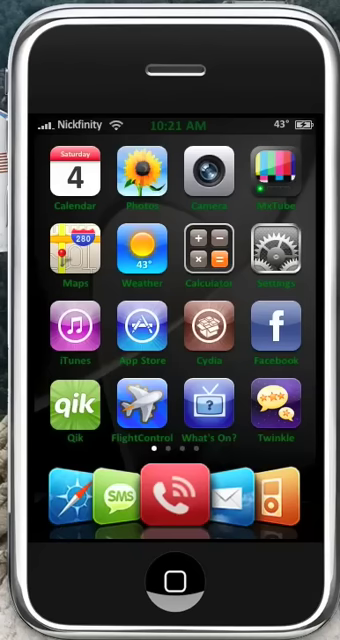
scroll("left", 3)
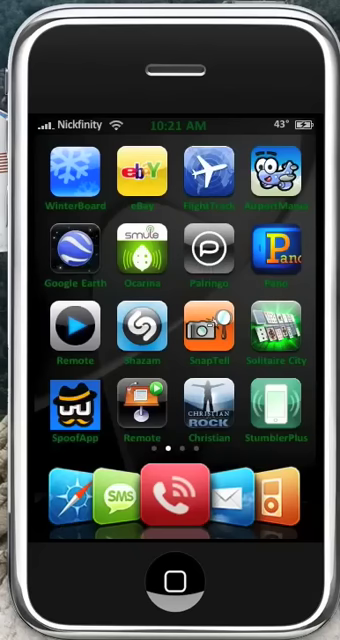